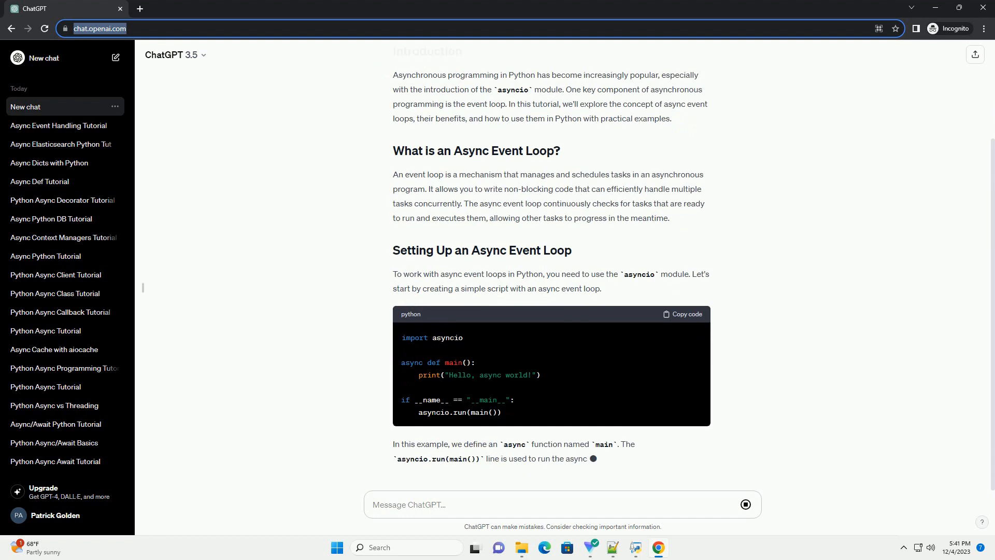
{"action": "scroll", "scroll_direction": "down", "scroll_amount": 3}
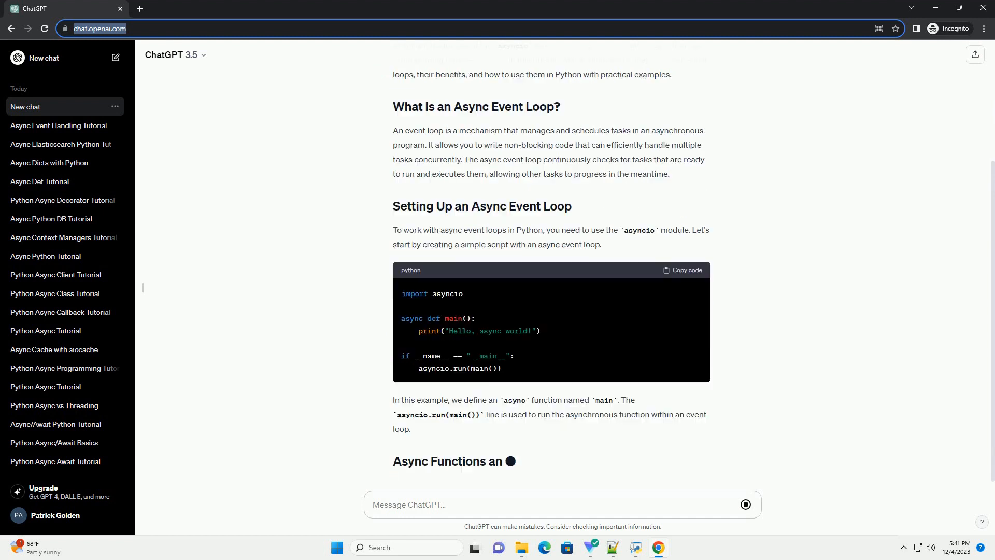
{"action": "scroll", "scroll_direction": "down", "scroll_amount": 3}
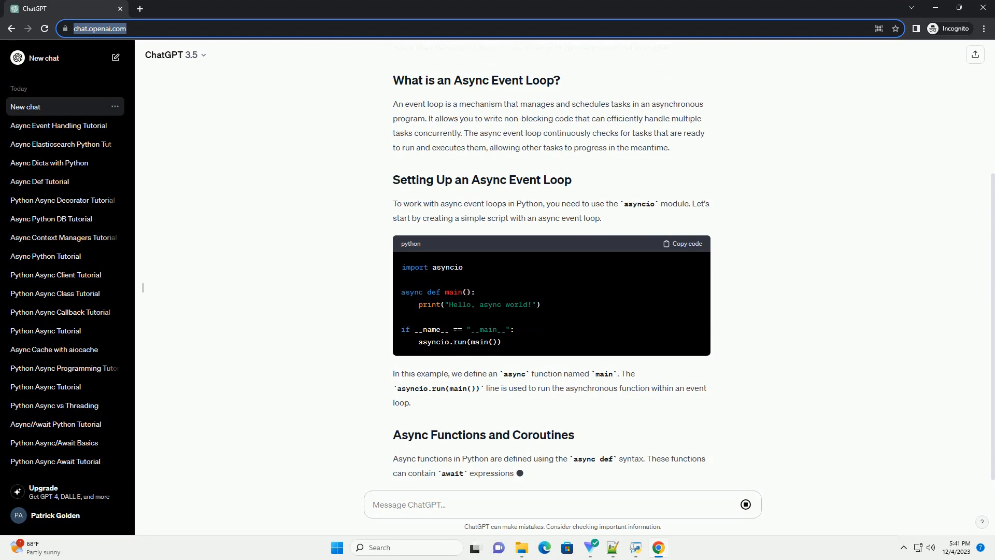
{"action": "scroll", "scroll_direction": "down", "scroll_amount": 3}
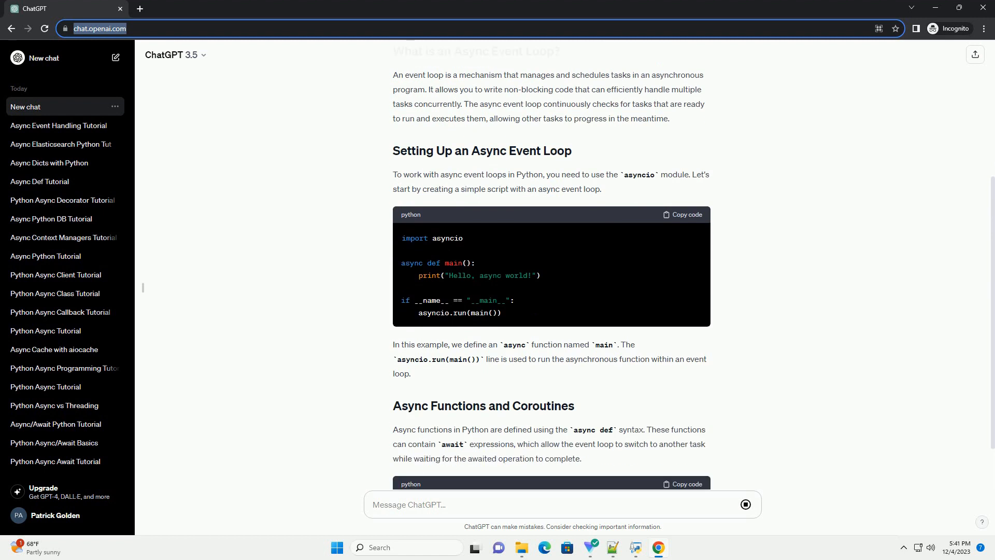
{"action": "scroll", "scroll_direction": "down", "scroll_amount": 3}
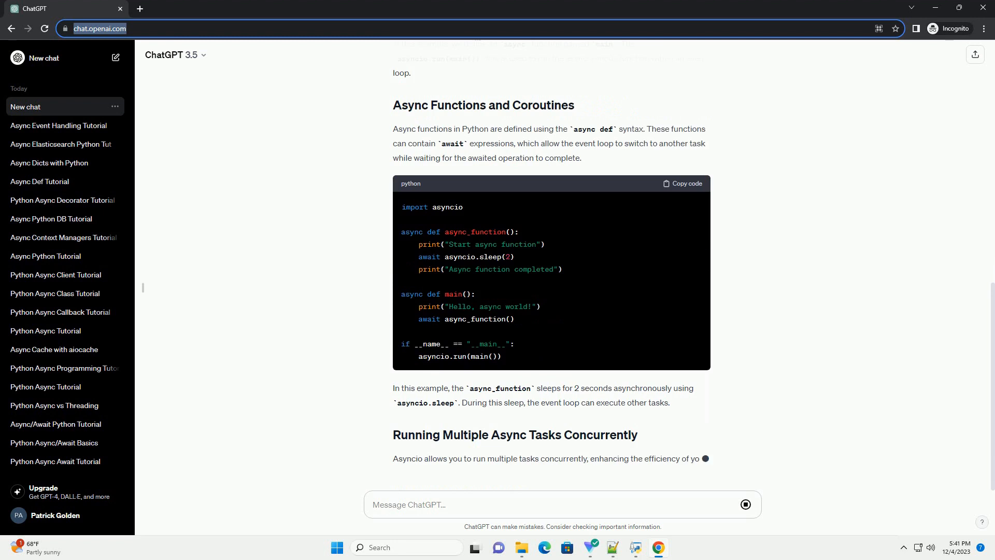
{"action": "scroll", "scroll_direction": "down", "scroll_amount": 3}
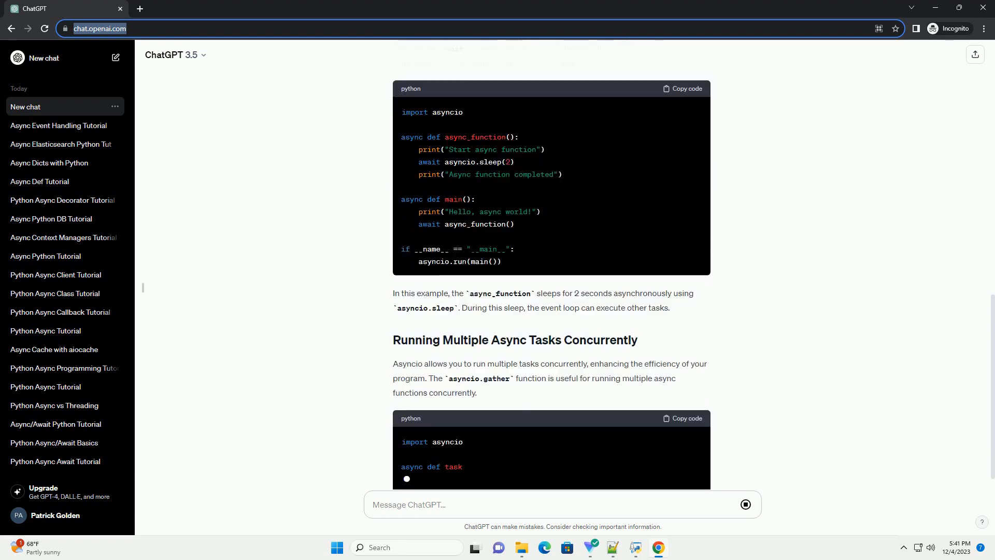
{"action": "scroll", "scroll_direction": "down", "scroll_amount": 3}
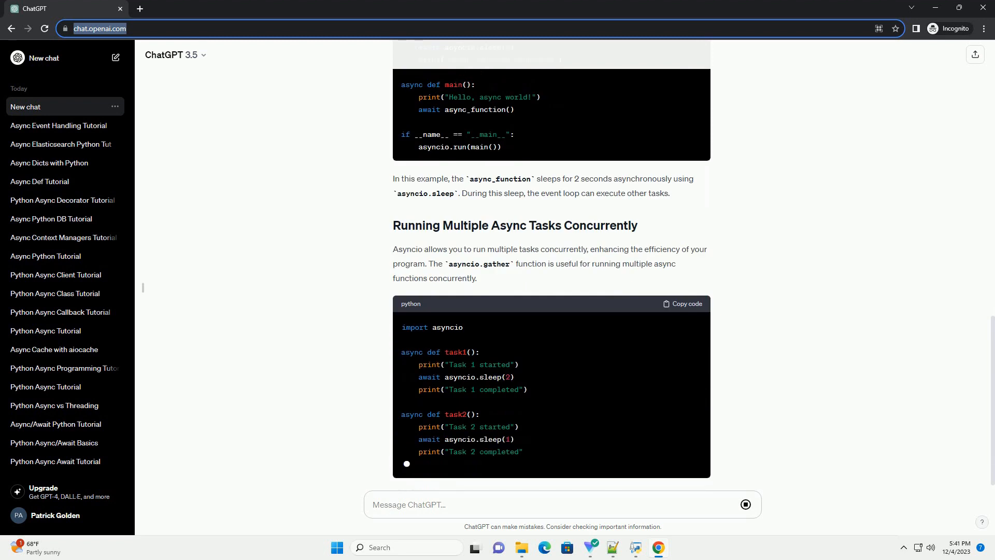
{"action": "scroll", "scroll_direction": "down", "scroll_amount": 3}
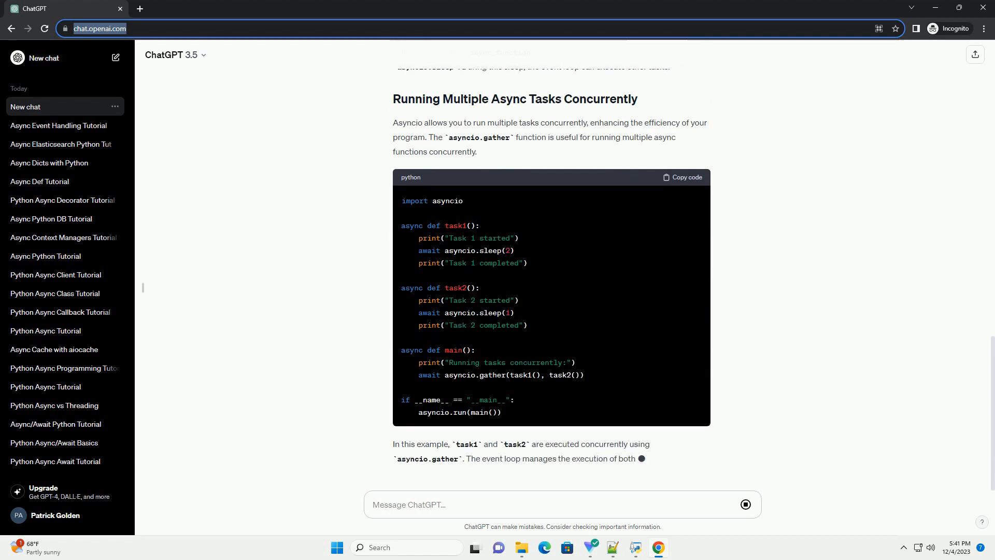
{"action": "scroll", "scroll_direction": "down", "scroll_amount": 3}
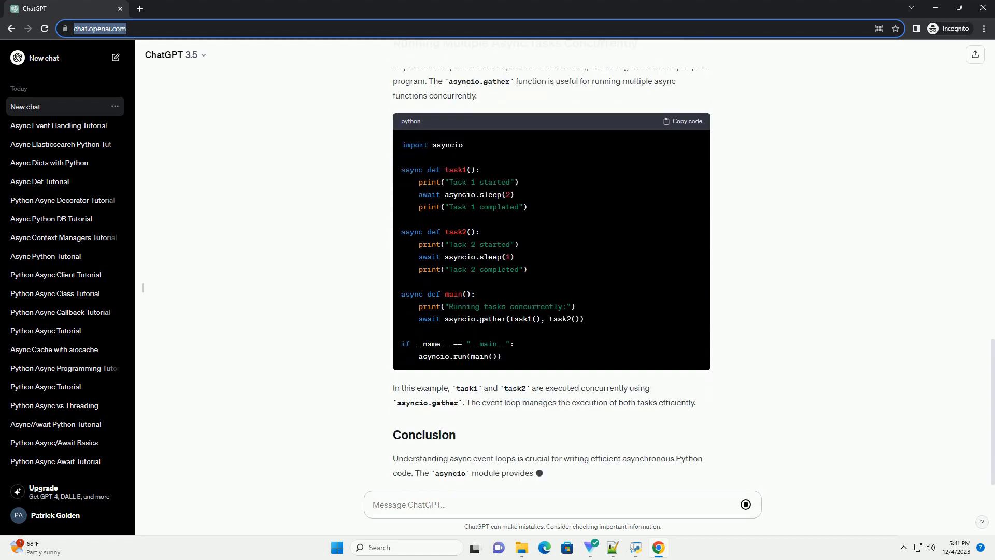